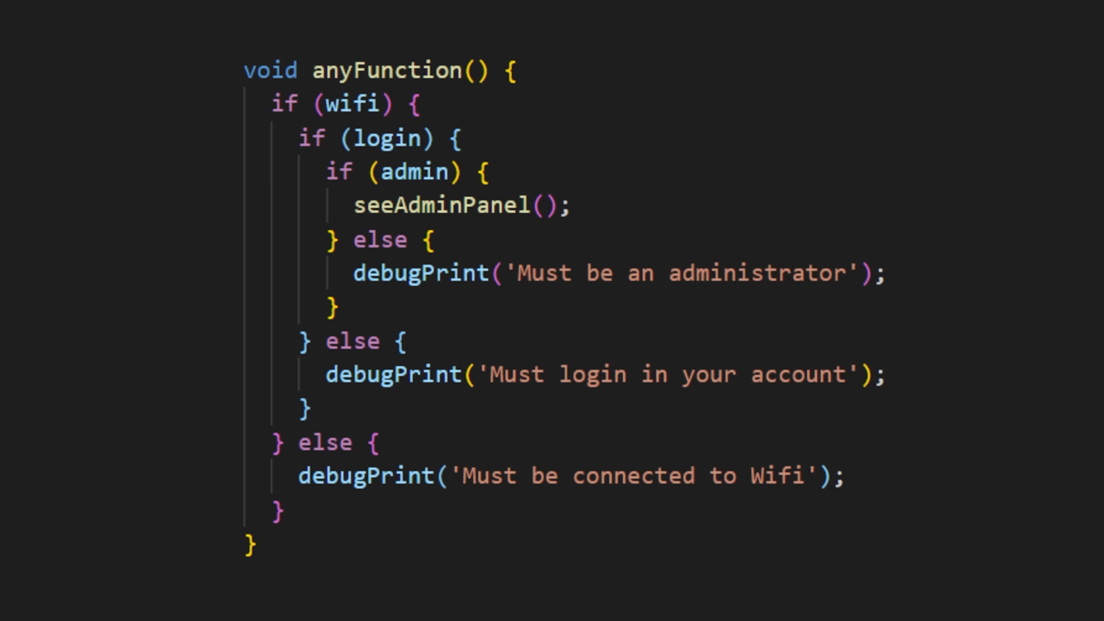
Invert the wifi condition to !wifi and add return; after the Wifi debugPrint.
double_click(351, 104)
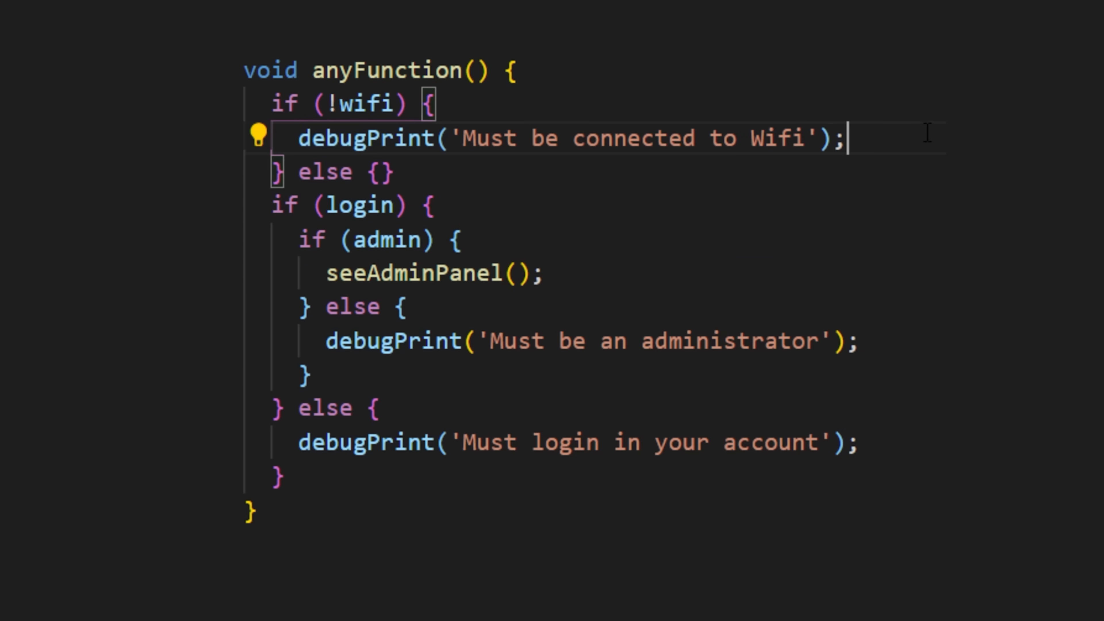
text(return;)
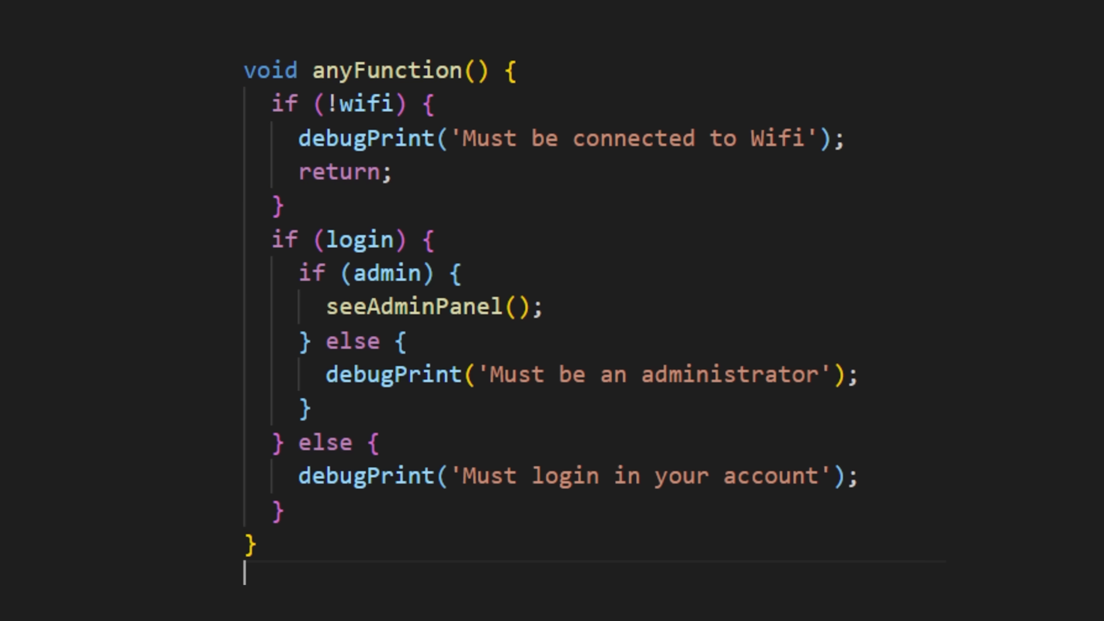
Negate the login condition to if (!login) for the early-return guard.
text(!)
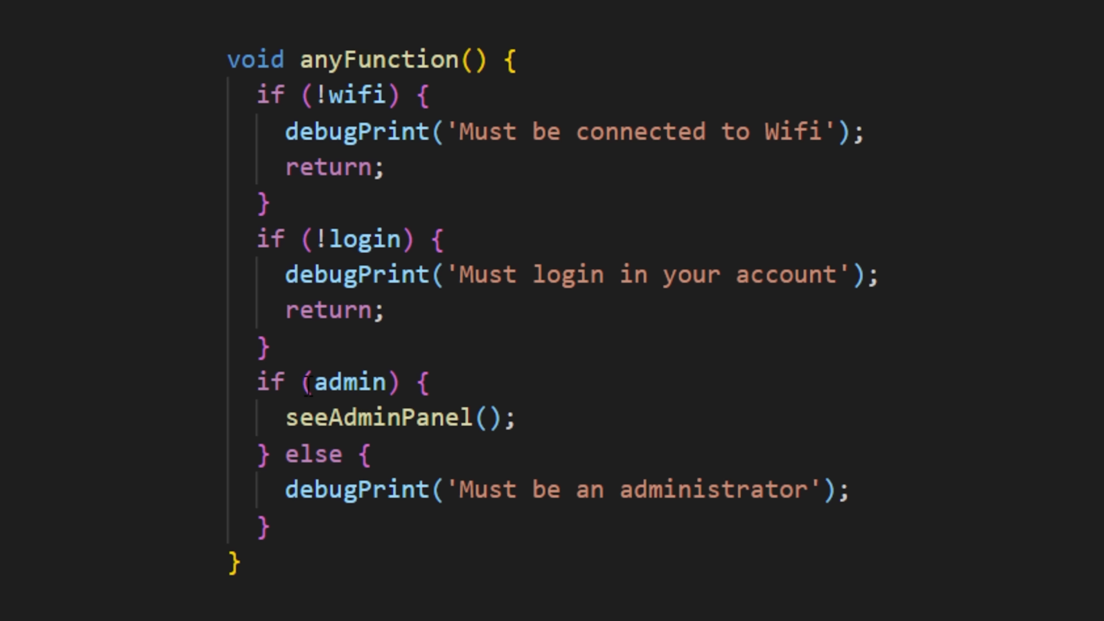
Negate the admin condition to if (!admin).
text(!)
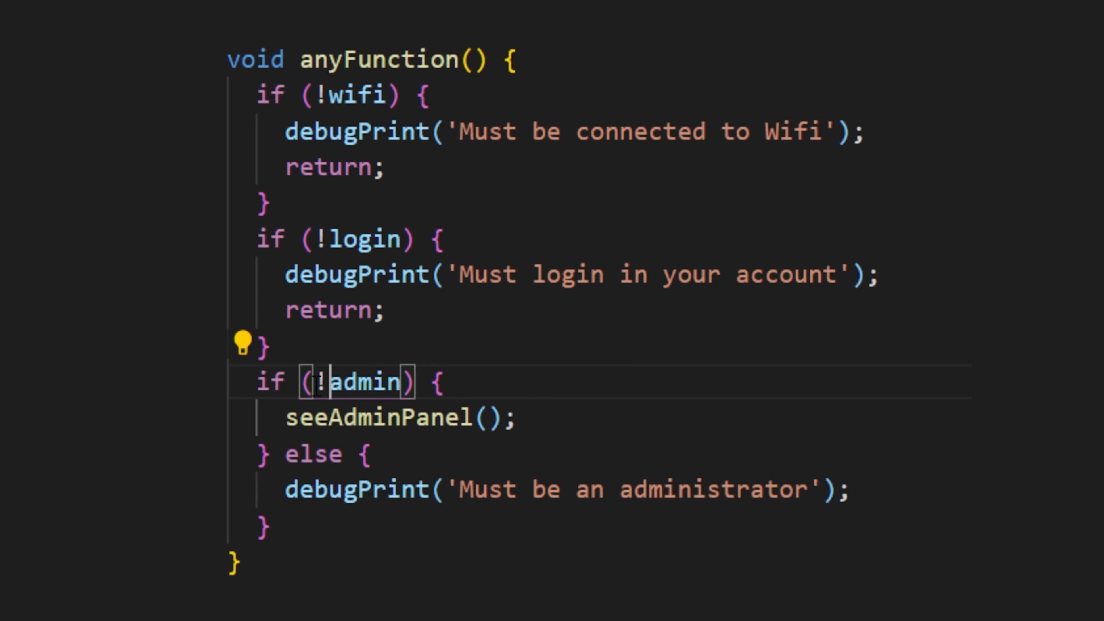